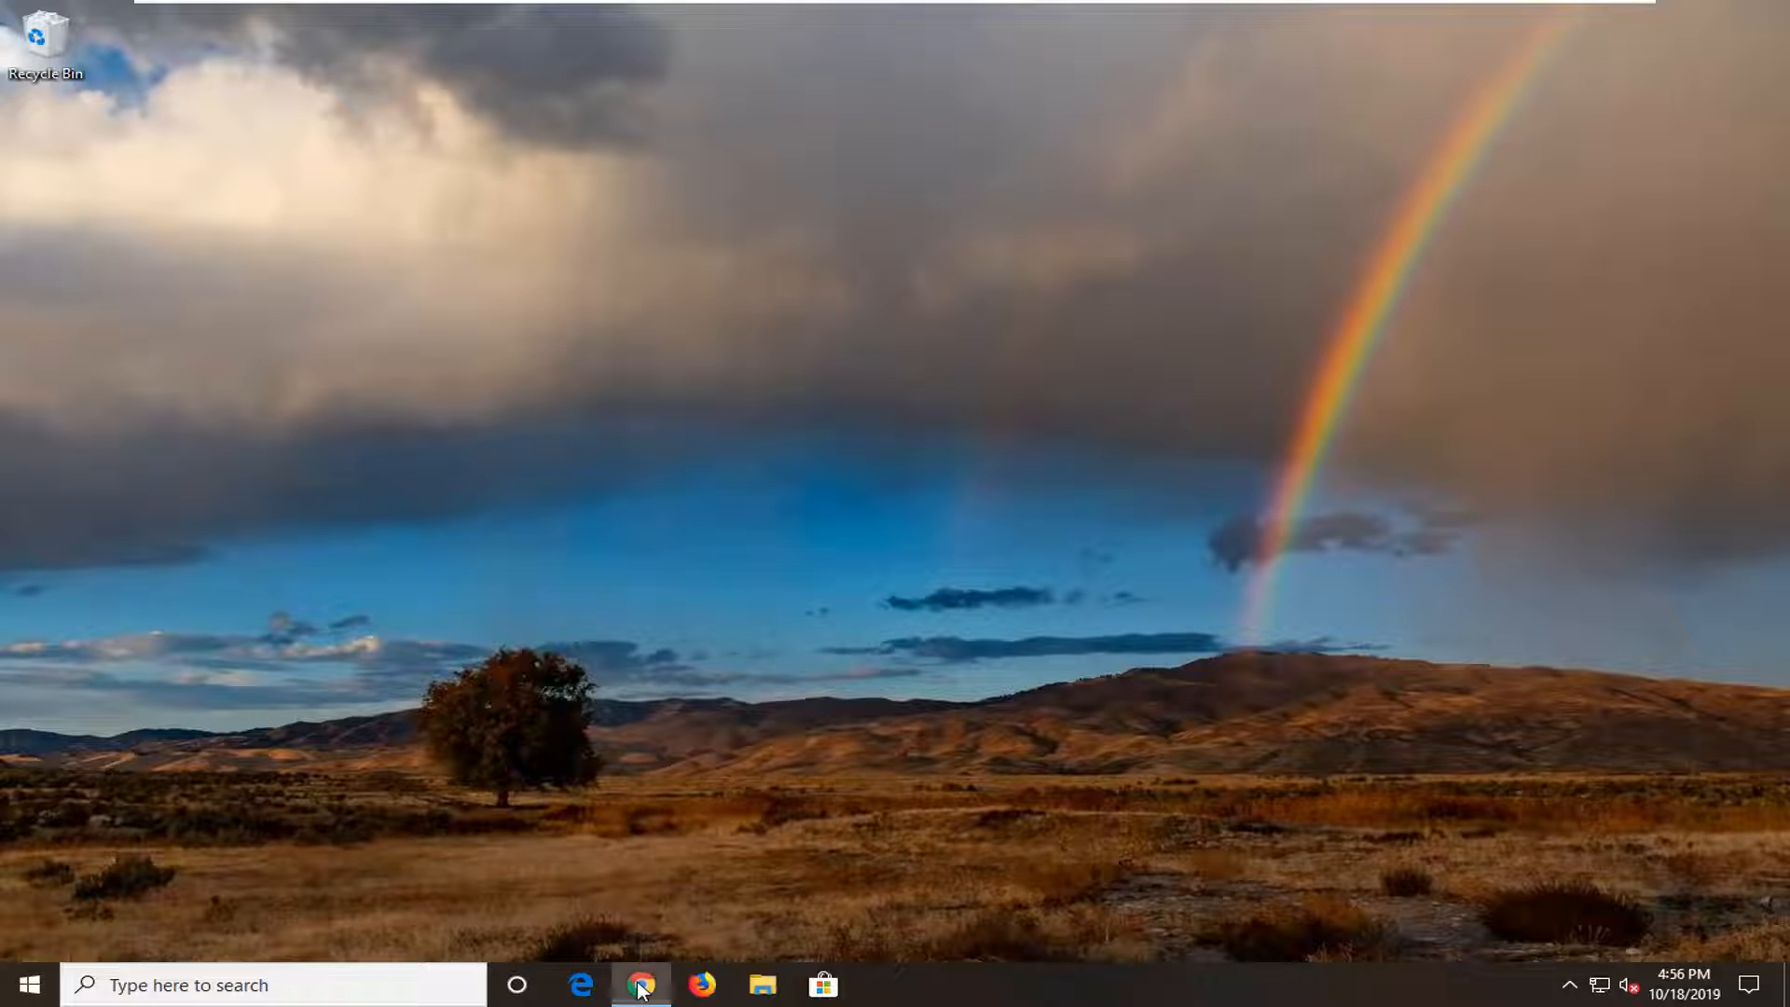
Launch Chrome from the taskbar and maximize its window on the Google home page
click(641, 985)
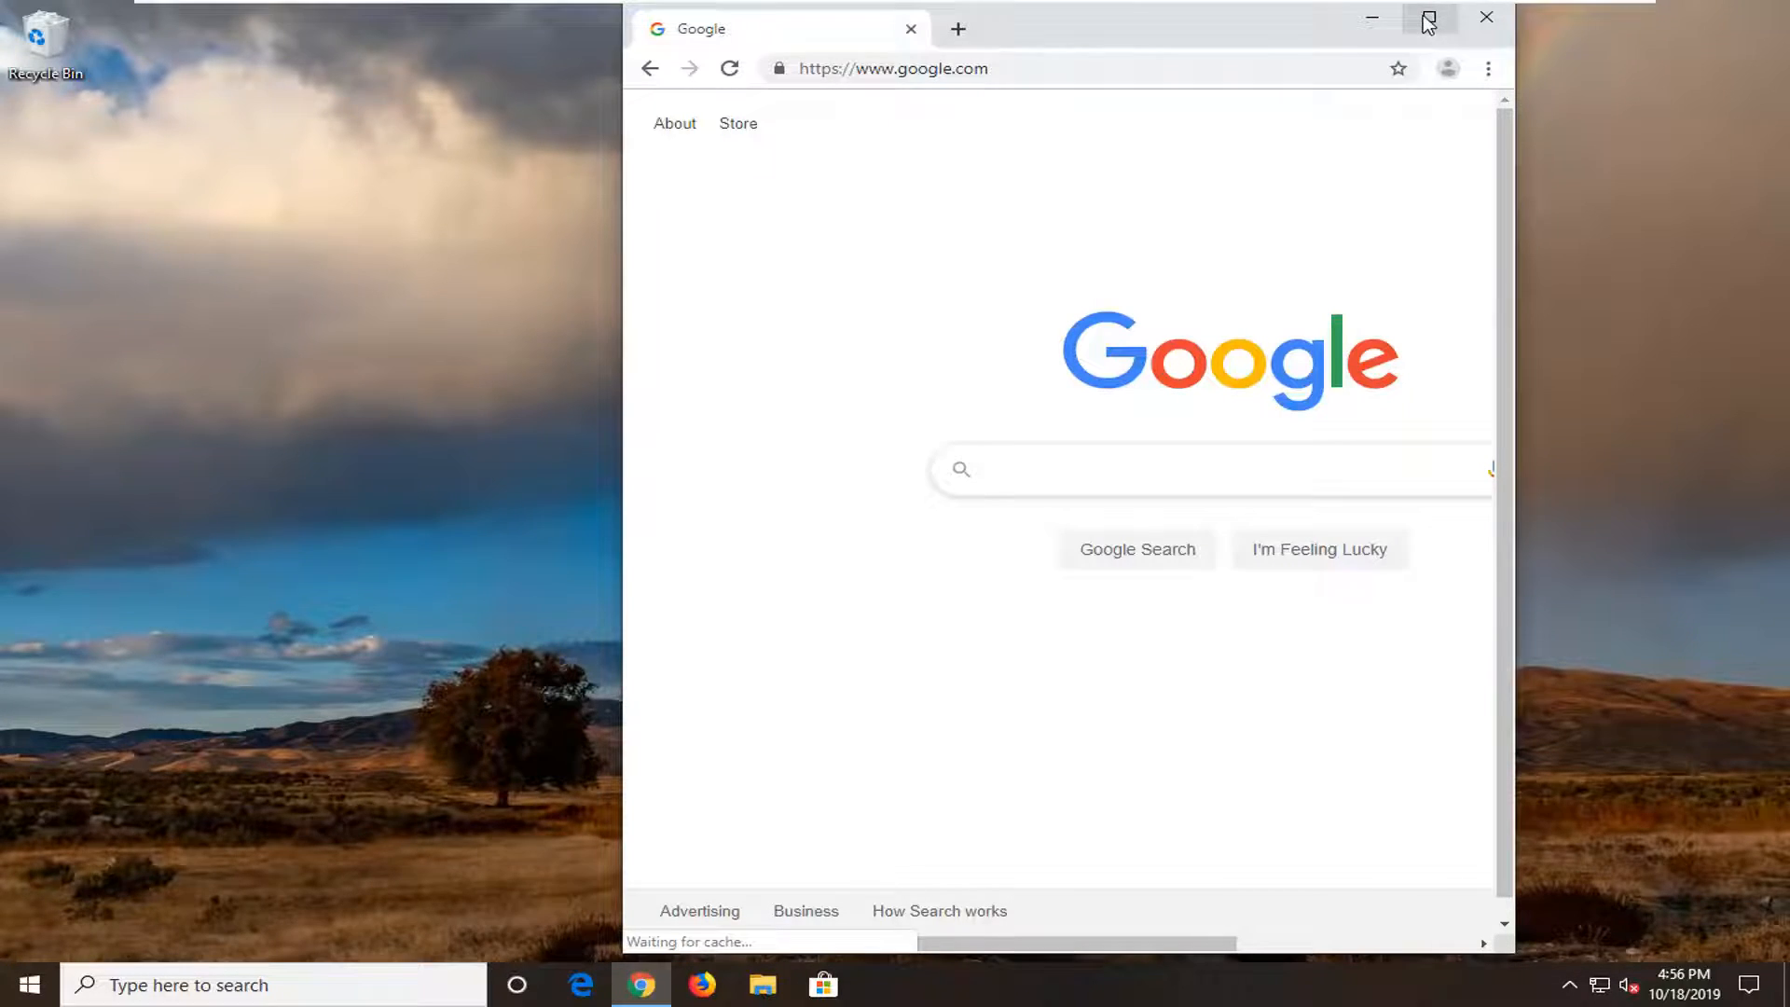
click(1428, 19)
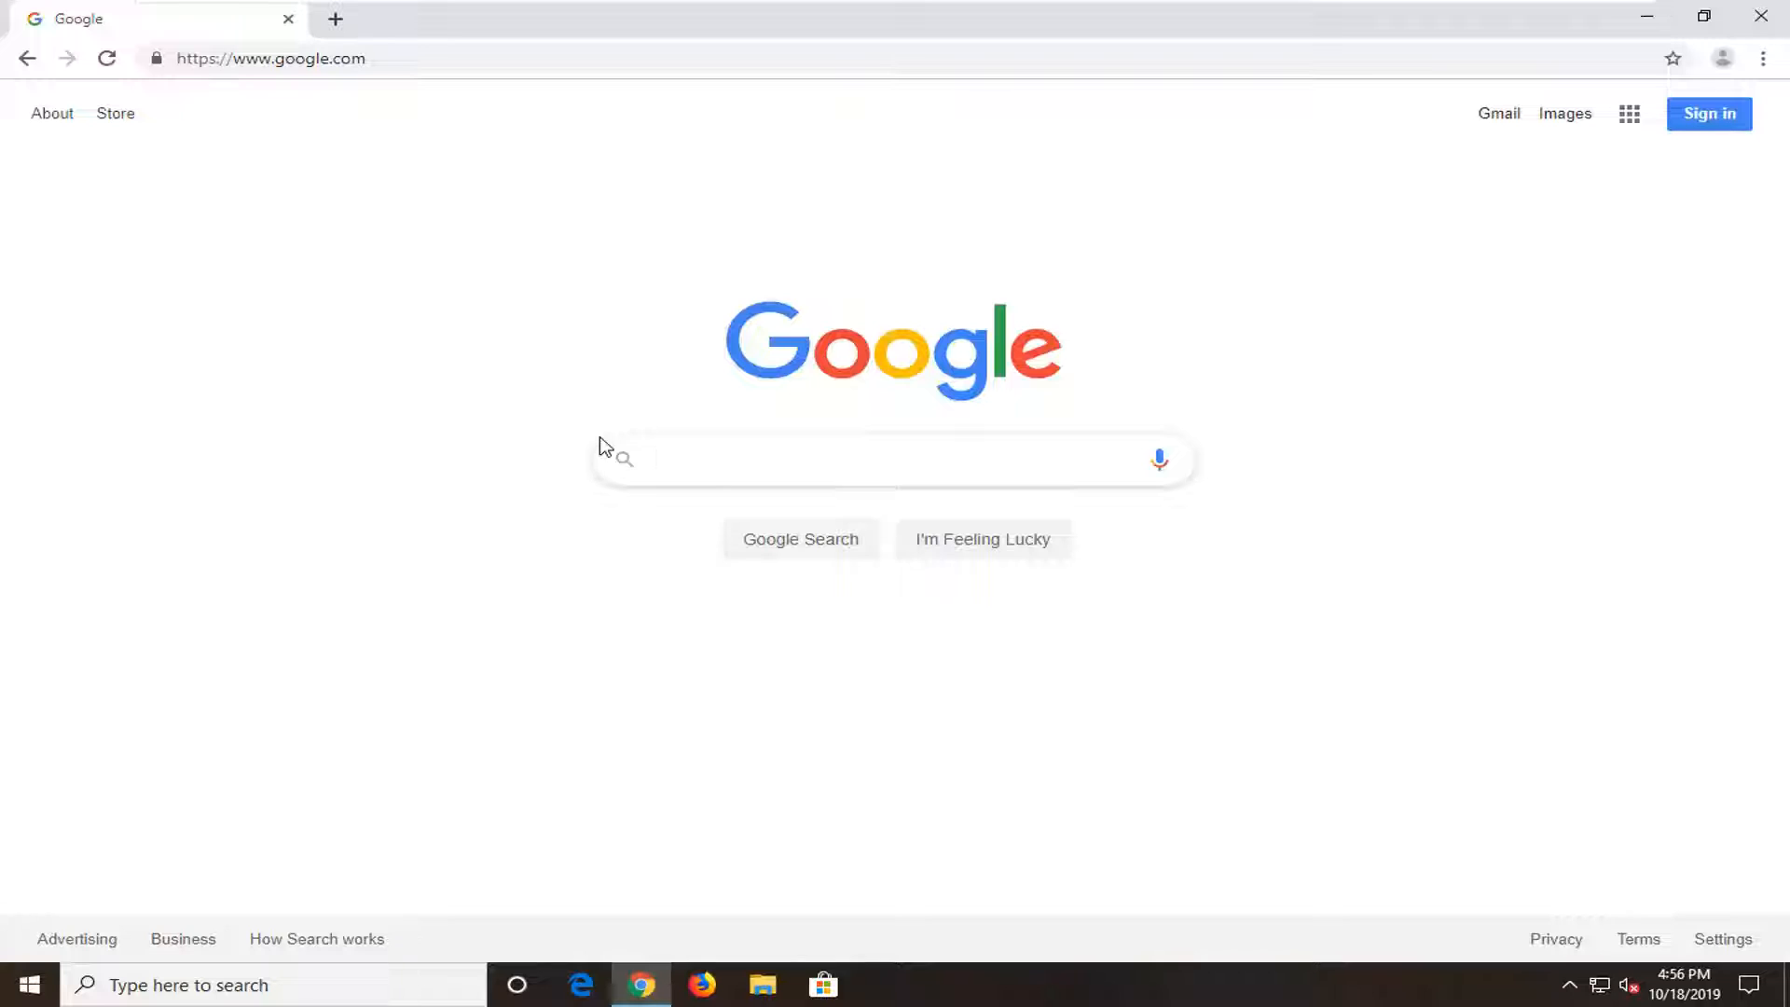
Search Google for 'net frame'
click(891, 459)
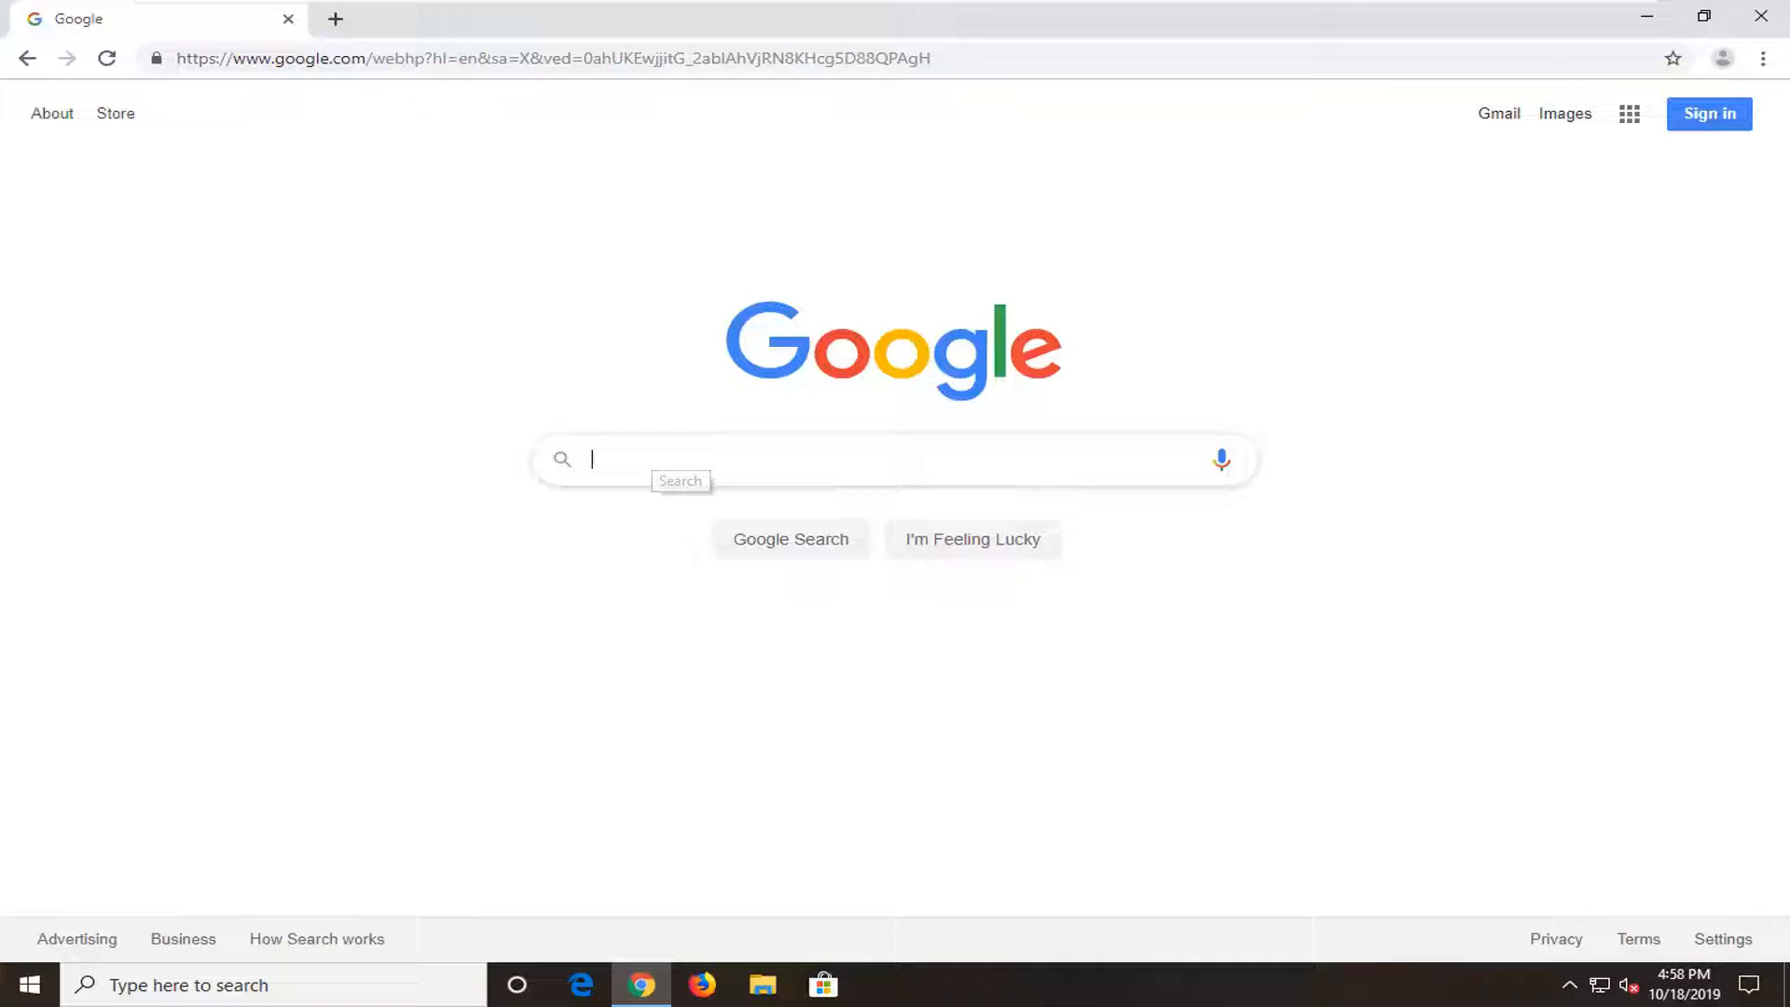
text(net frame)
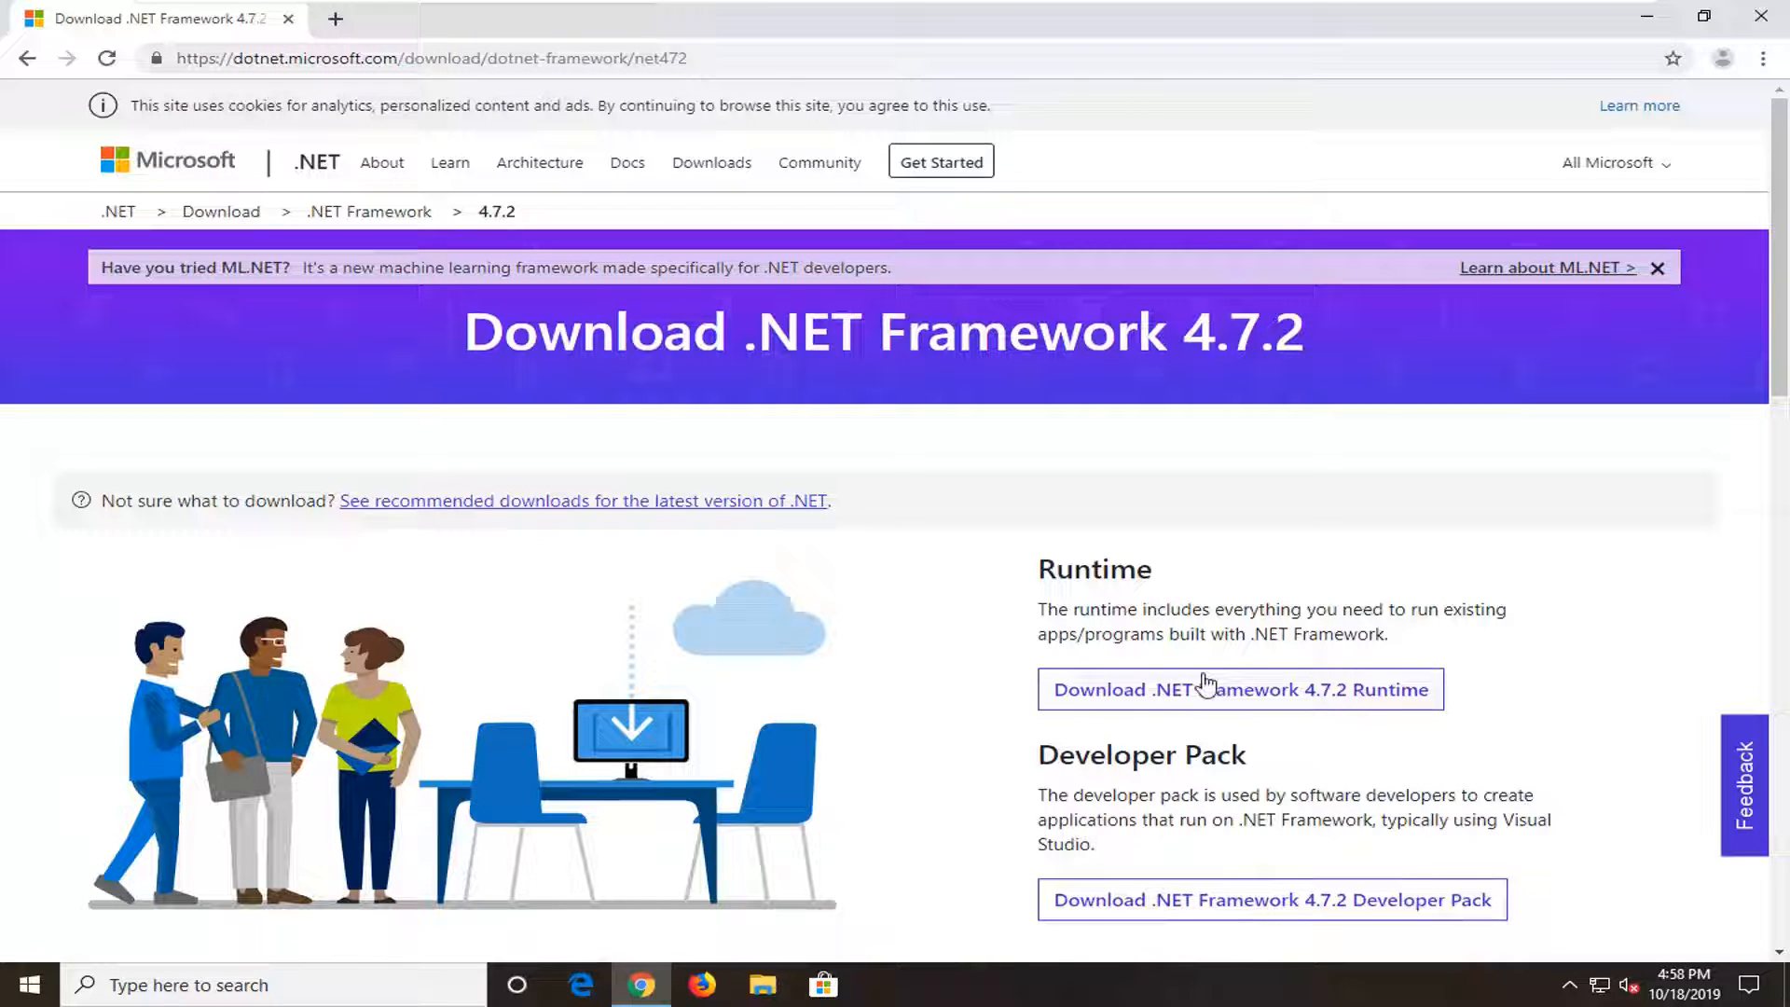
mouse_move(1142, 707)
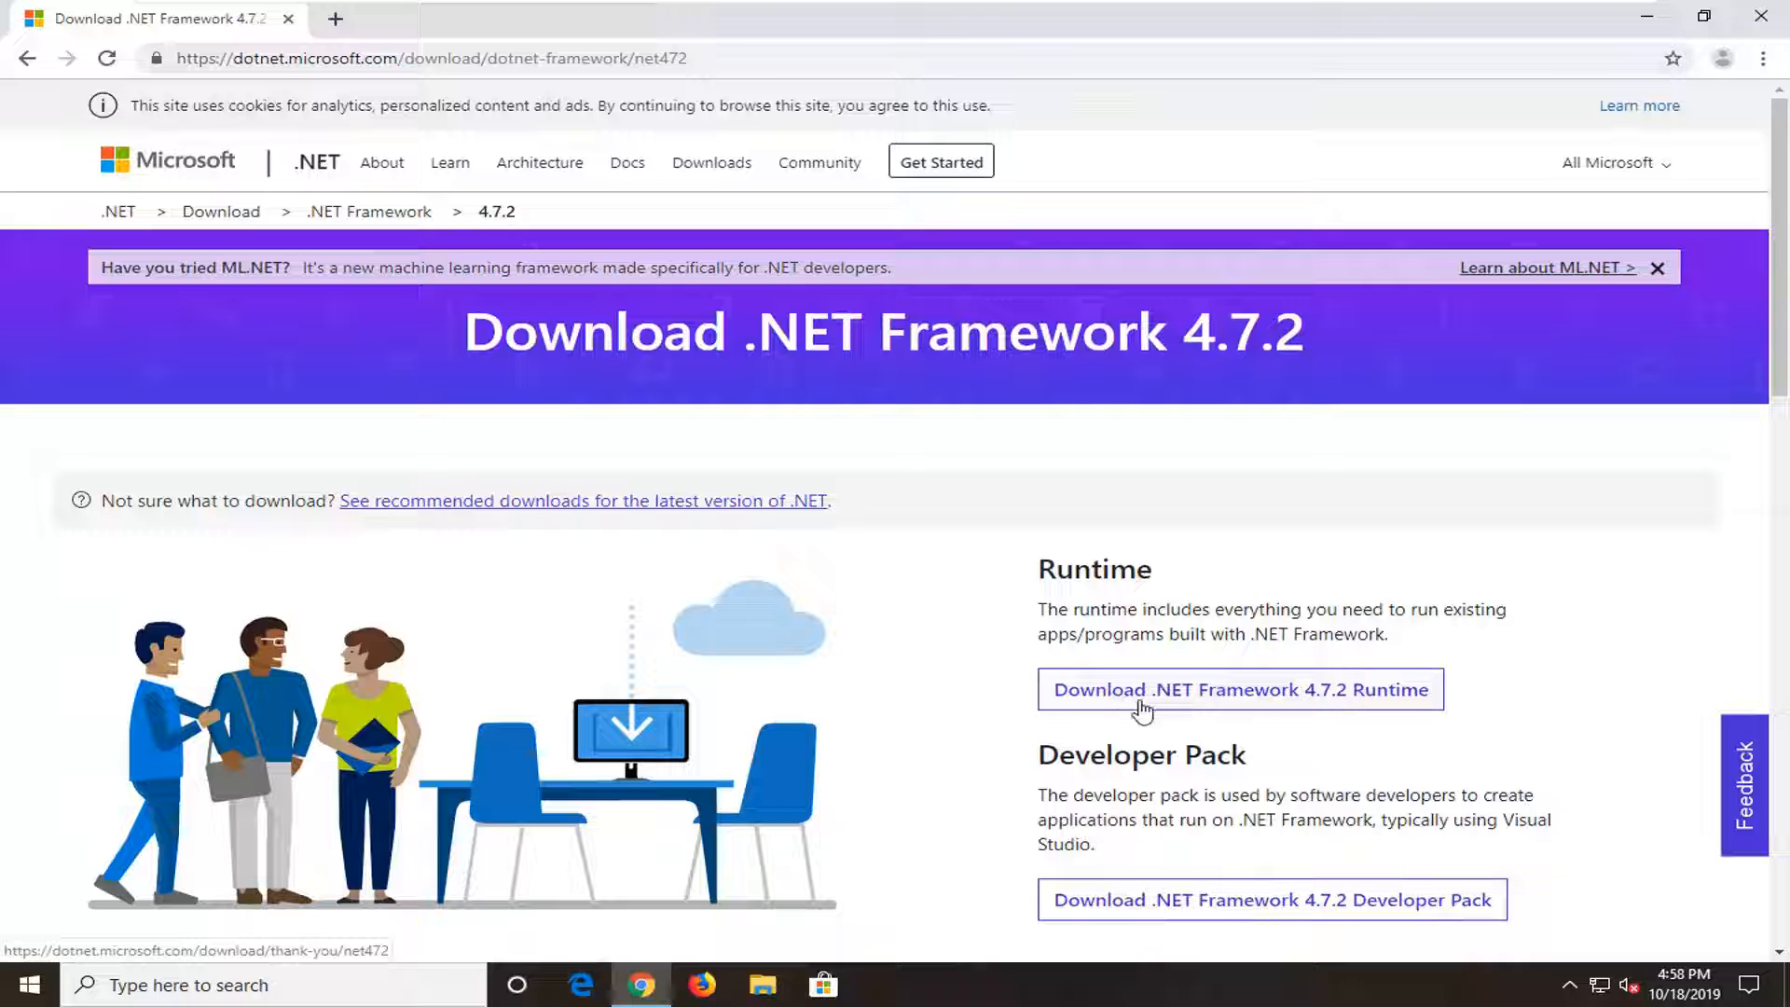
Download and launch the '.NET Framework 4.7.2 Runtime' installer
click(1240, 688)
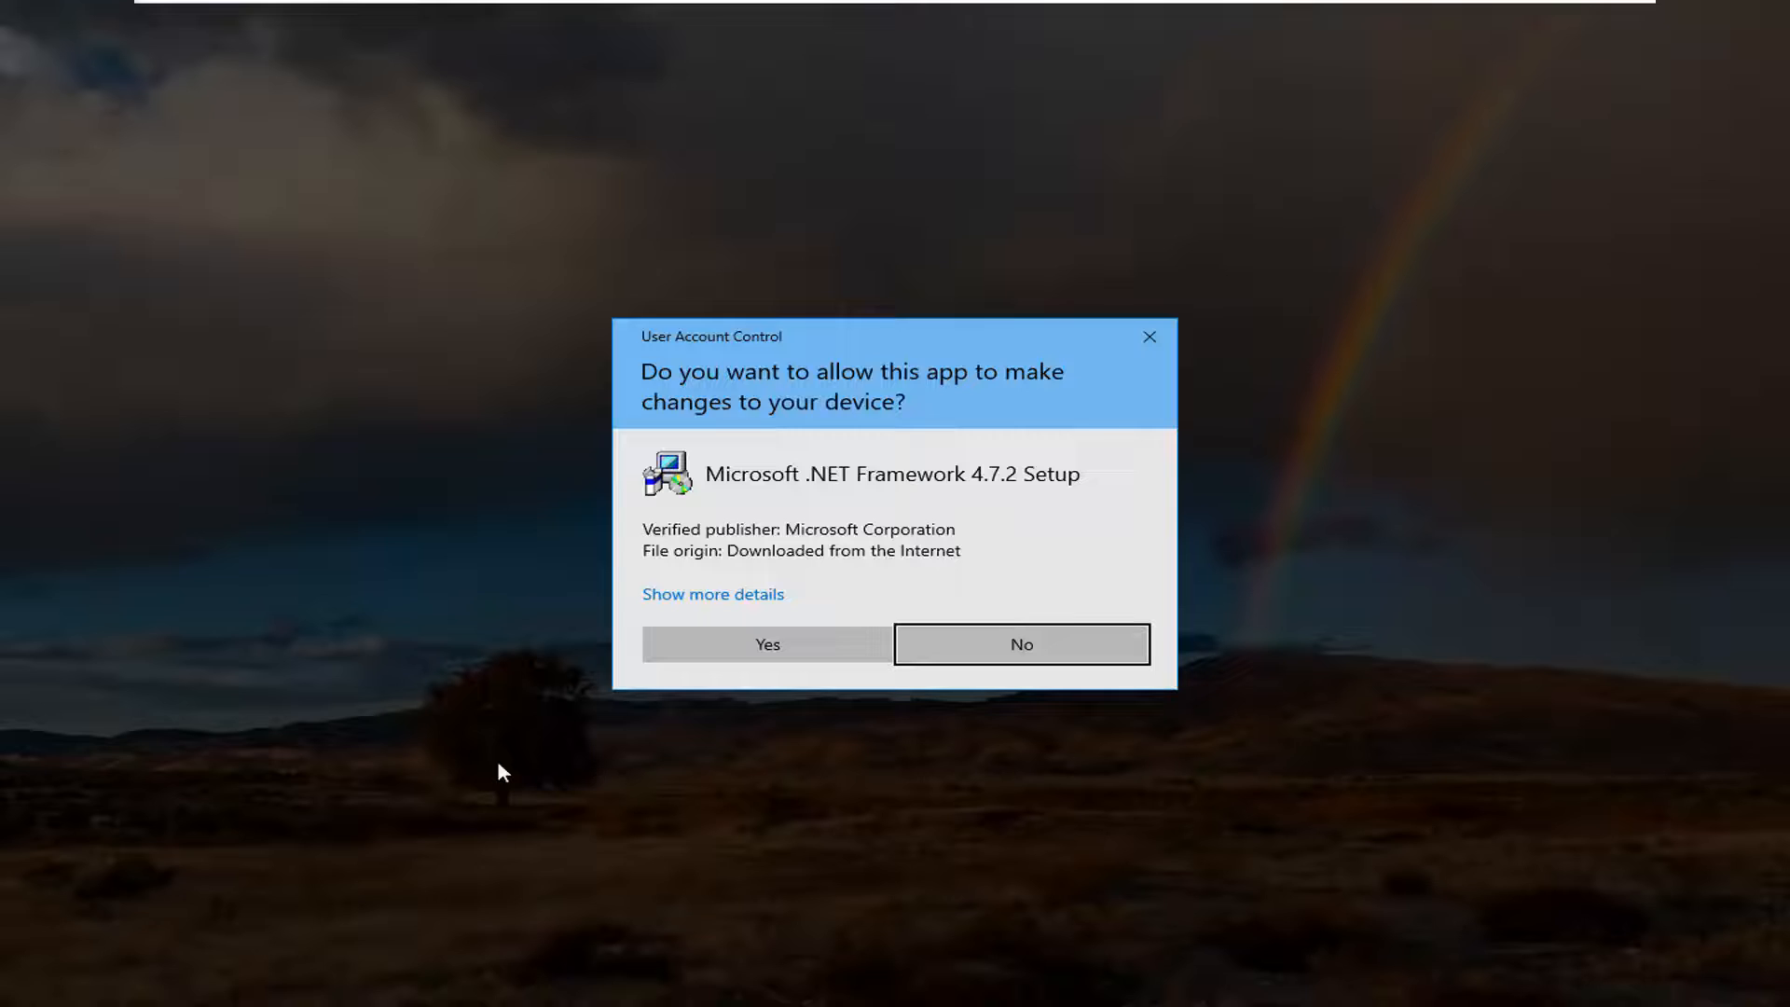
Approve the User Account Control prompt for .NET Framework 4.7.2 Setup
click(767, 645)
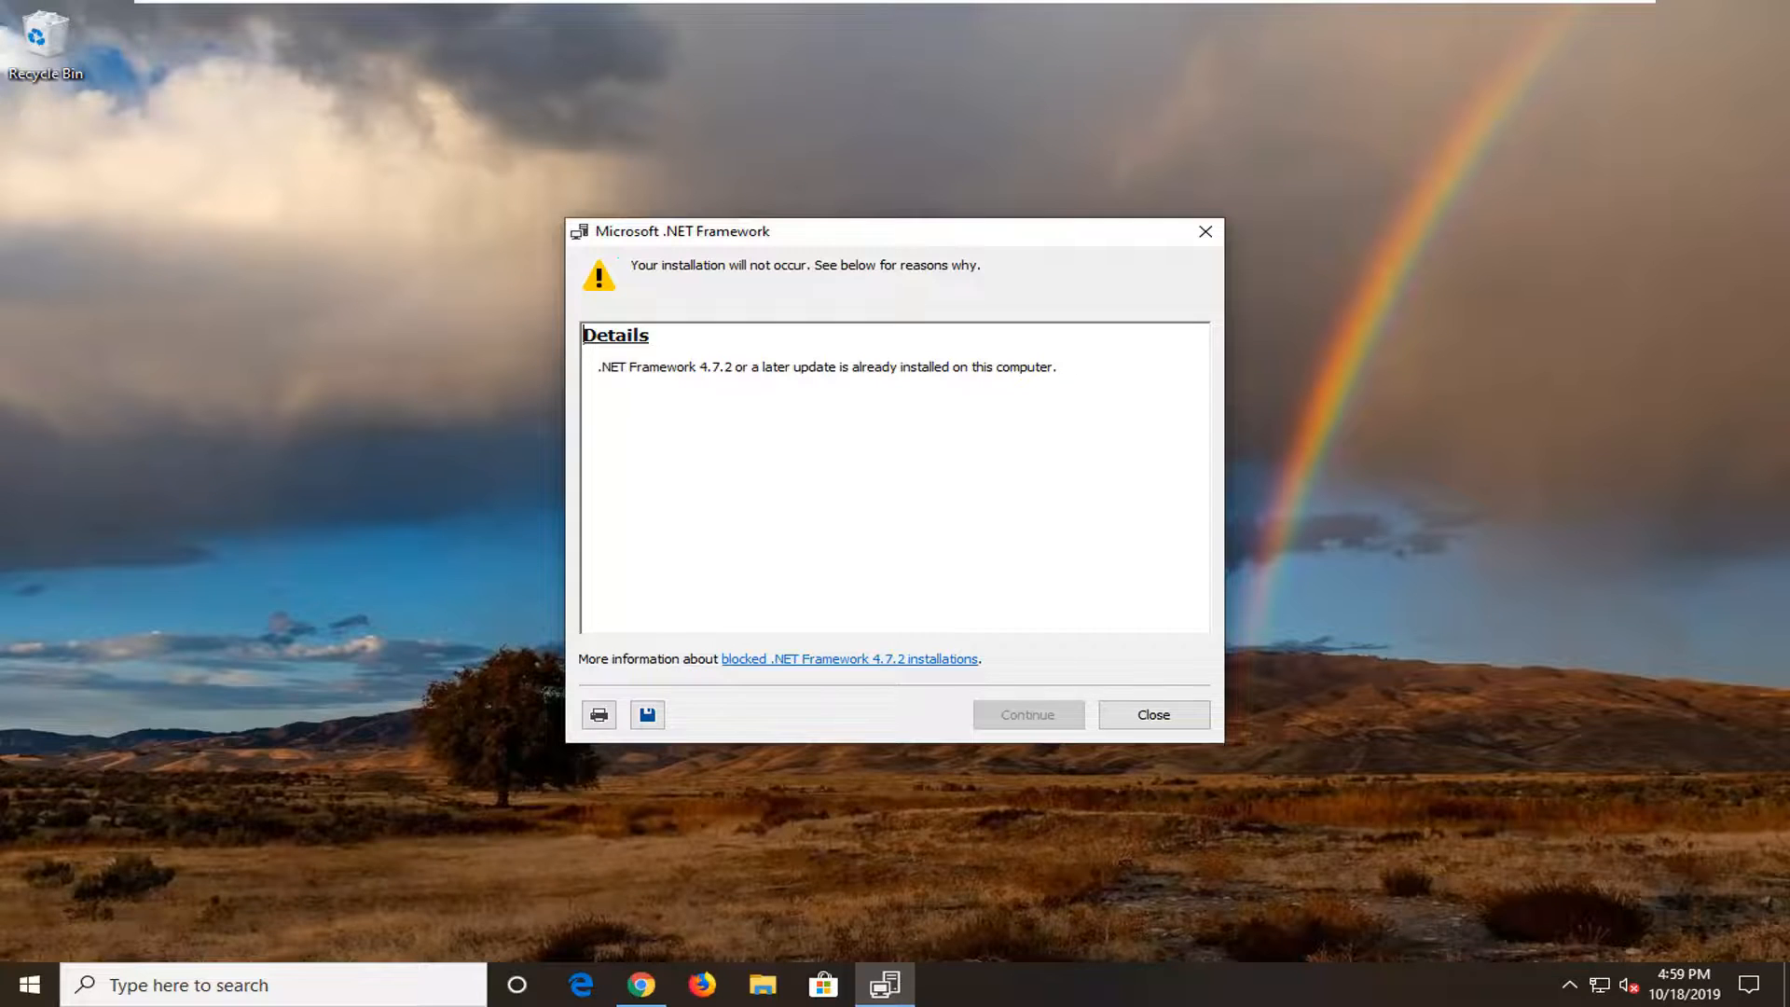
Close the 'Your installation will not occur' notice
click(1152, 715)
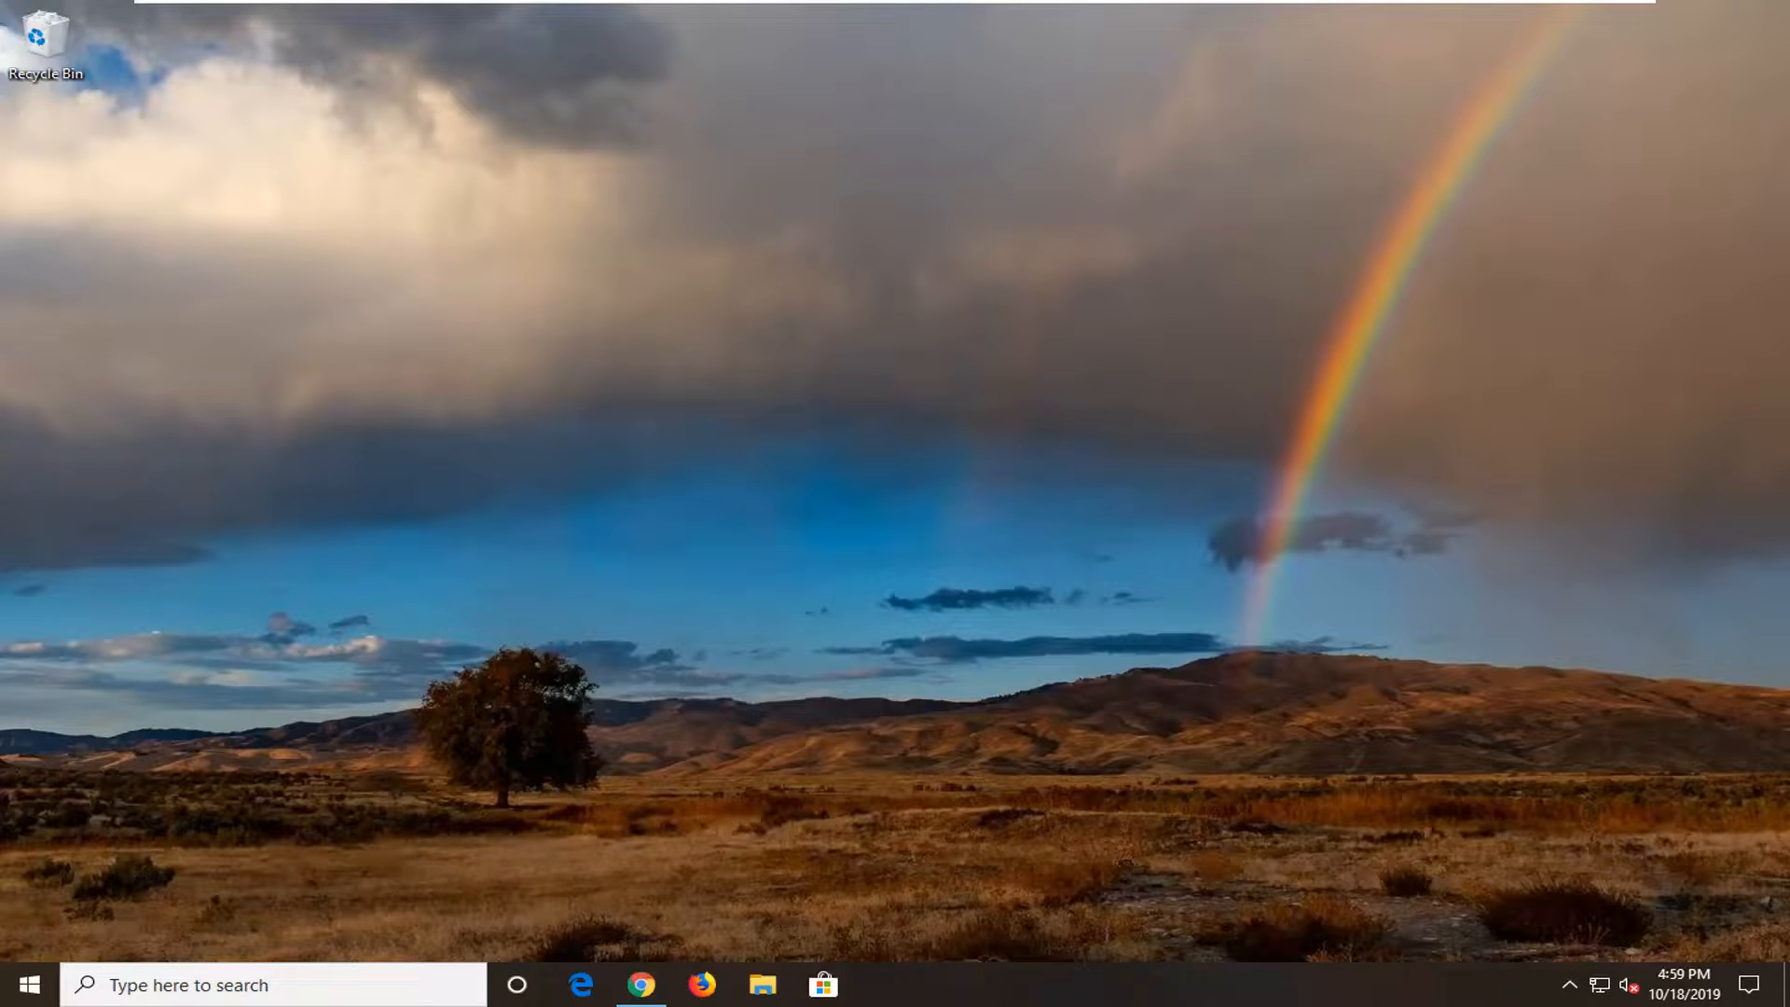